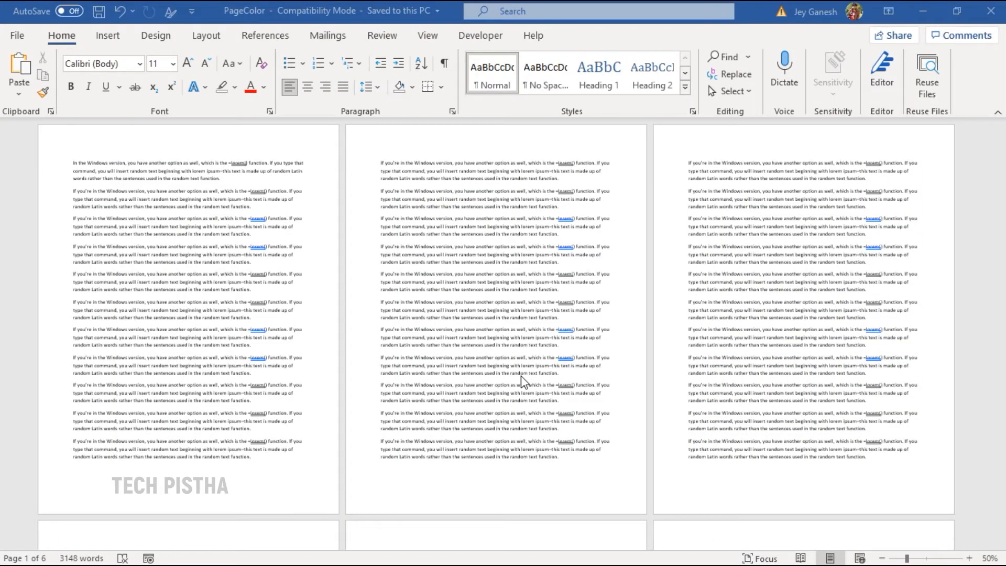
mouse_move(747, 366)
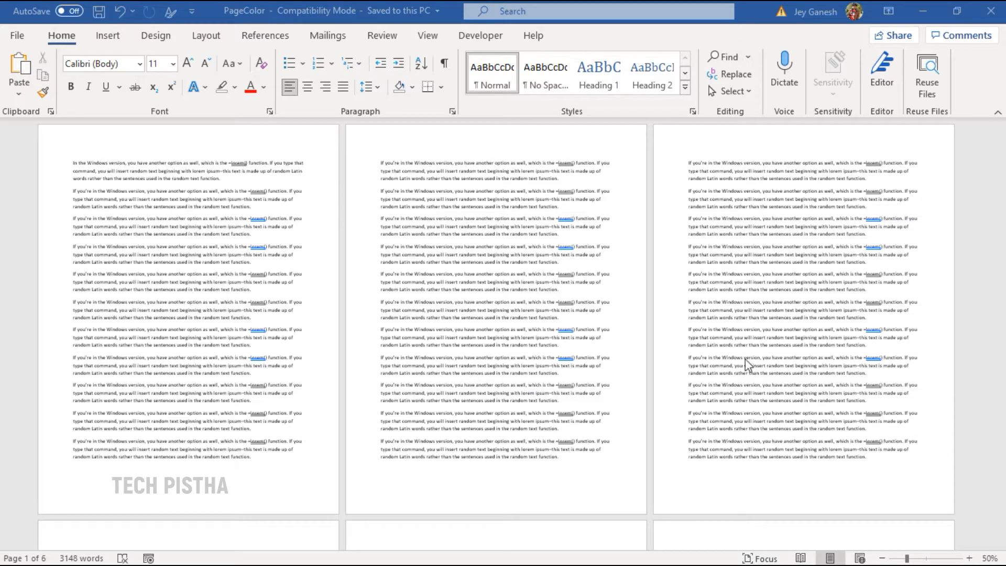
Step: Scroll down and back up through the sample-text pages to review the document
scroll(down, 3)
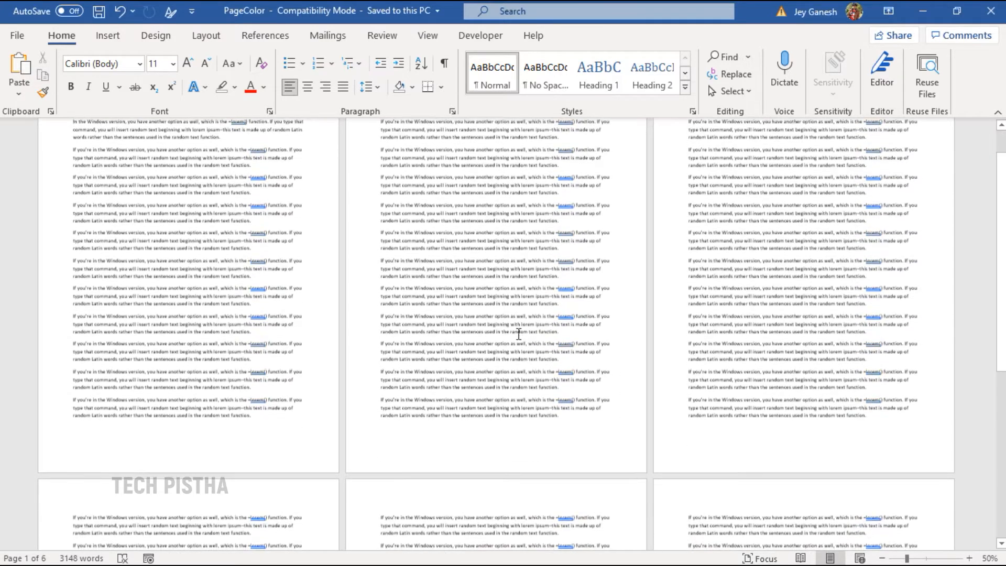
scroll(down, 3)
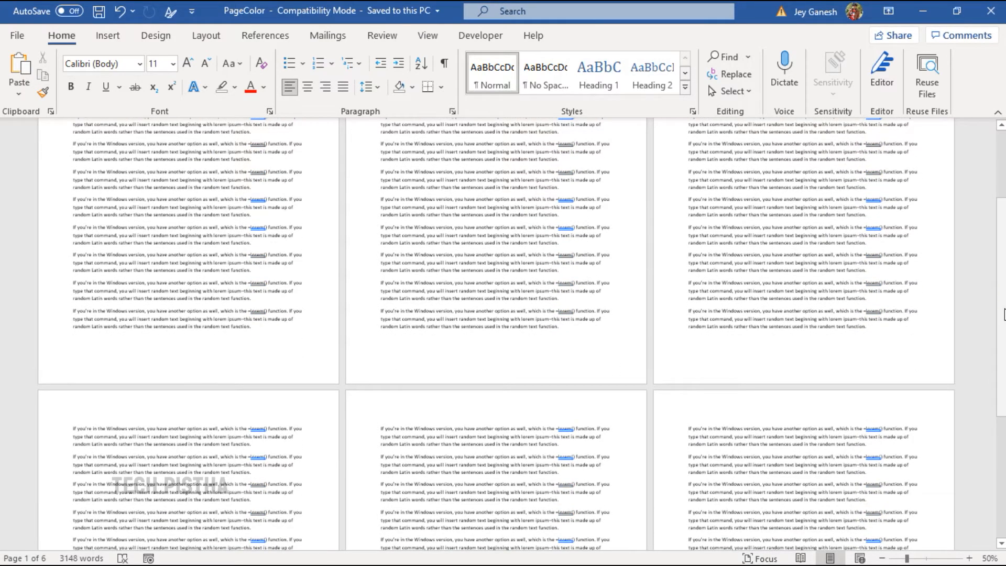
scroll(up, 3)
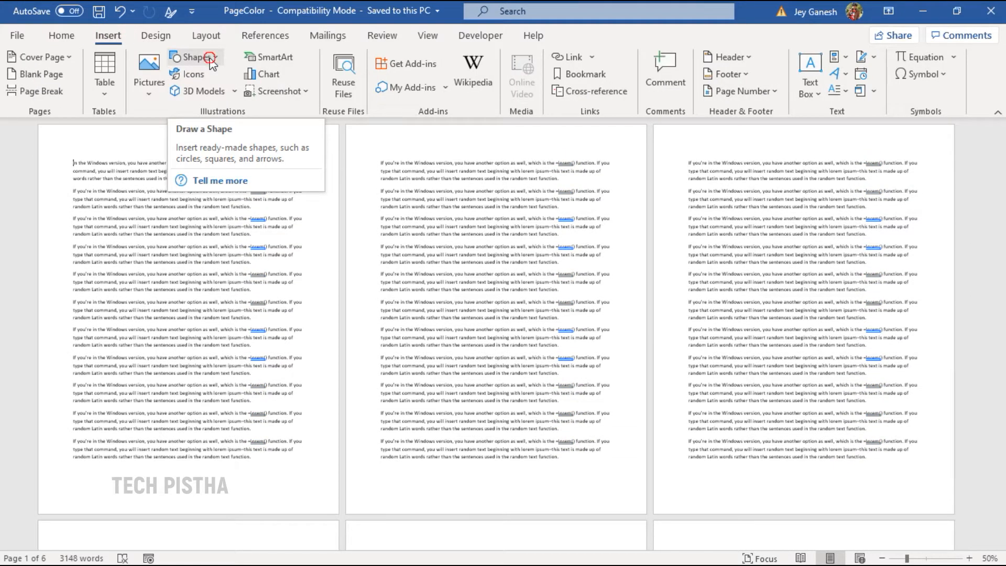
Step: Draw a blue Rectangle shape on page 1 and stretch it to the page edges
click(194, 57)
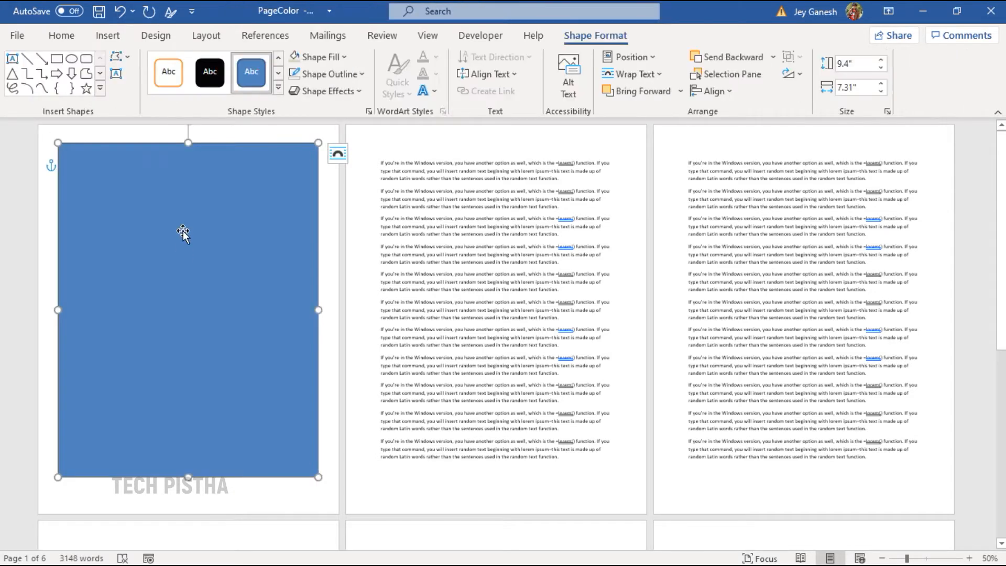
drag(188, 141, 191, 128)
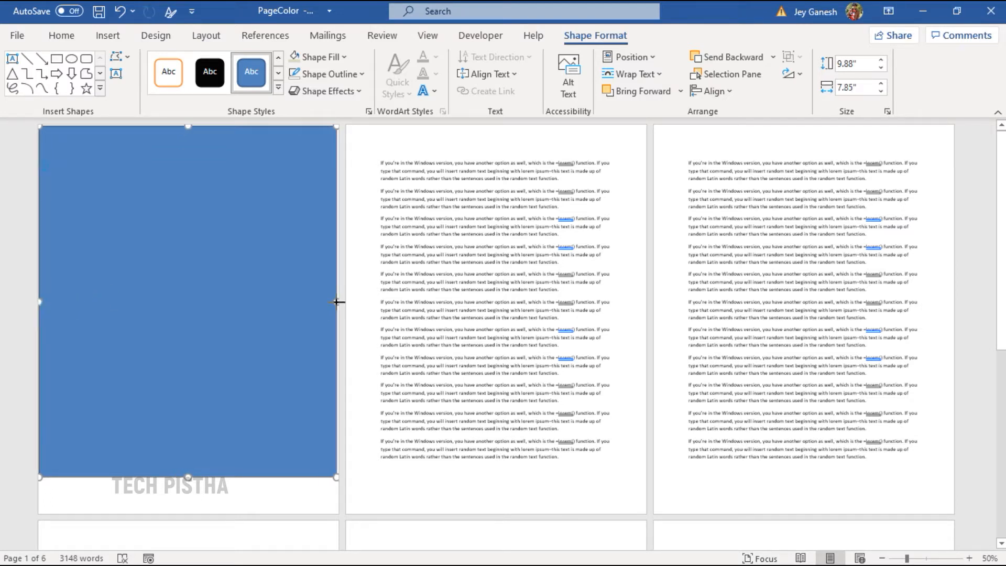
click(493, 384)
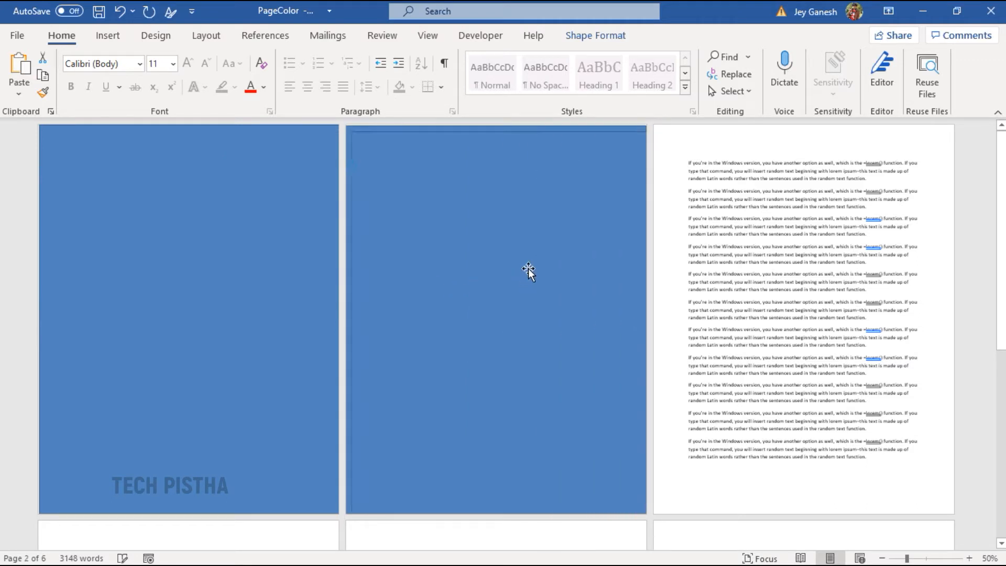
Step: Paste copies of the full-page blue rectangle onto the remaining pages
click(795, 257)
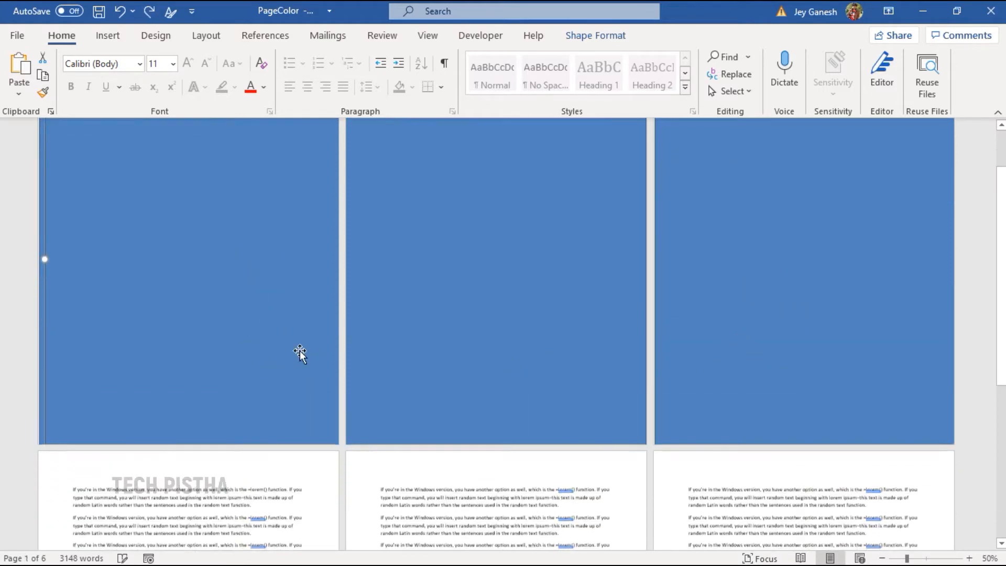
scroll(down, 3)
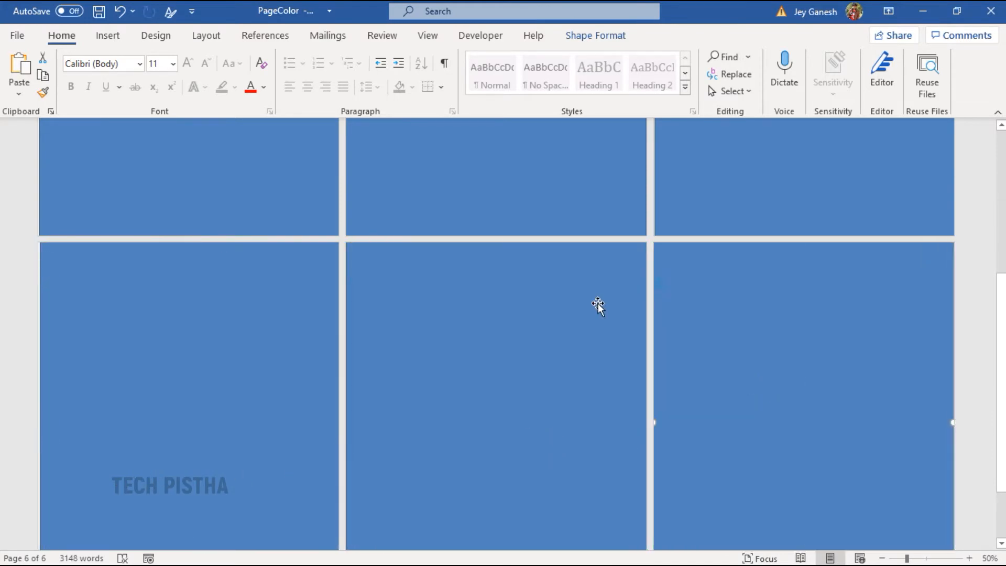
mouse_move(460, 193)
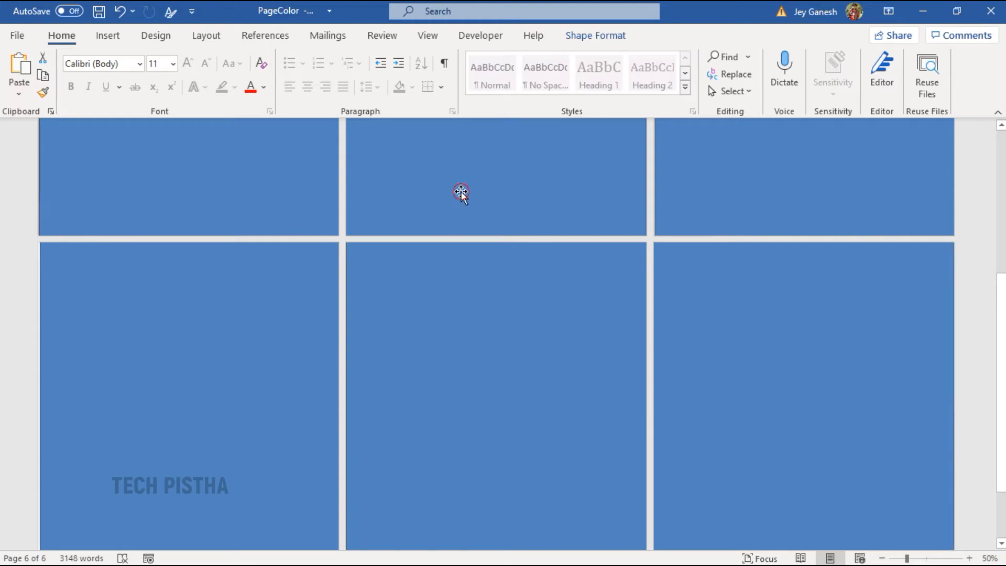
Step: Select all six page rectangles and set their Shape Outline to No Outline
click(459, 193)
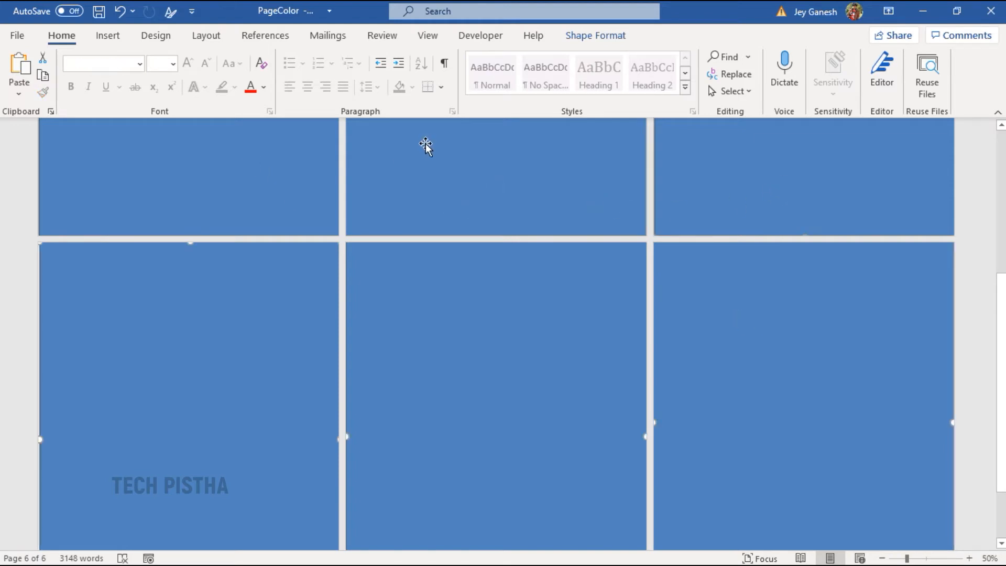
mouse_move(595, 36)
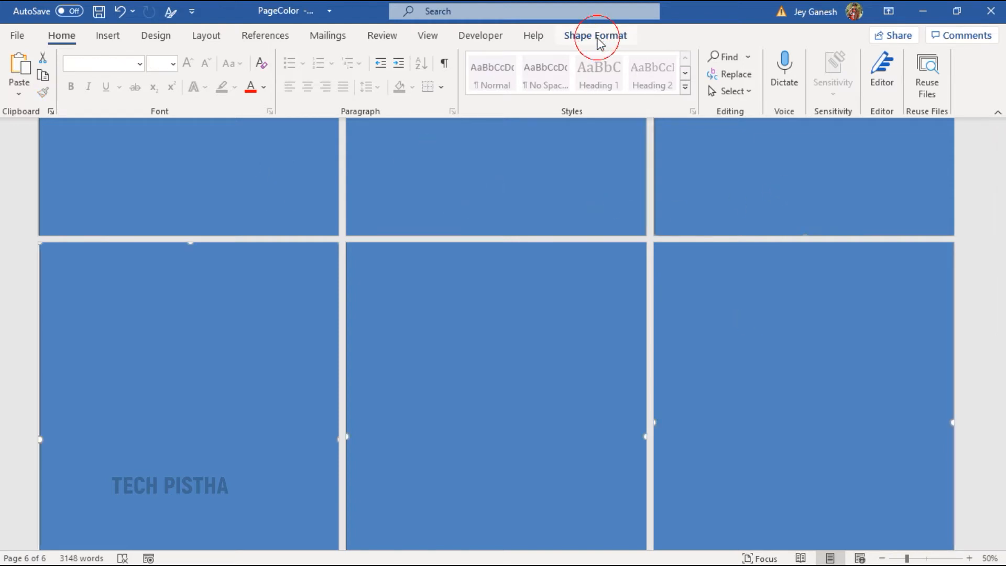
click(595, 35)
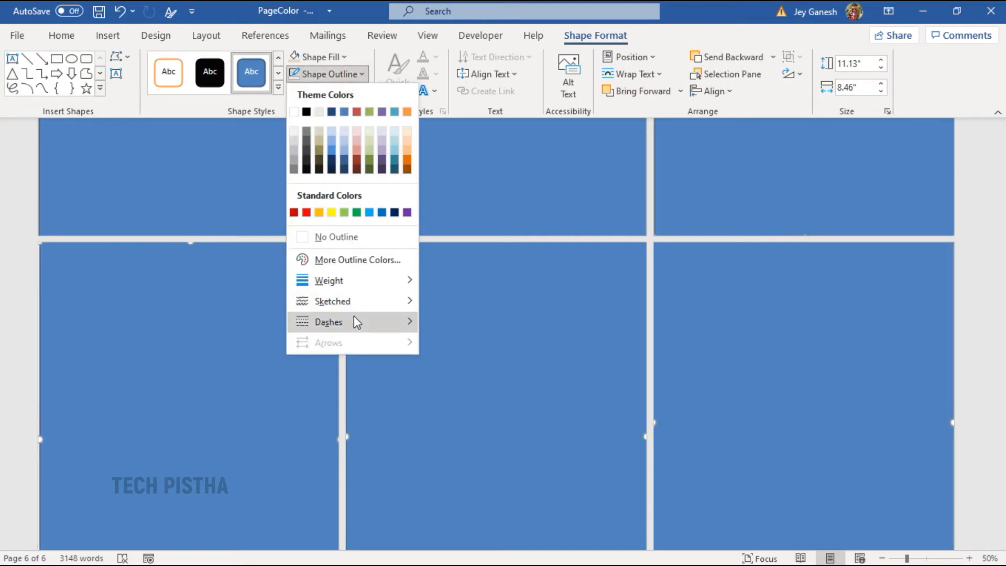
click(191, 271)
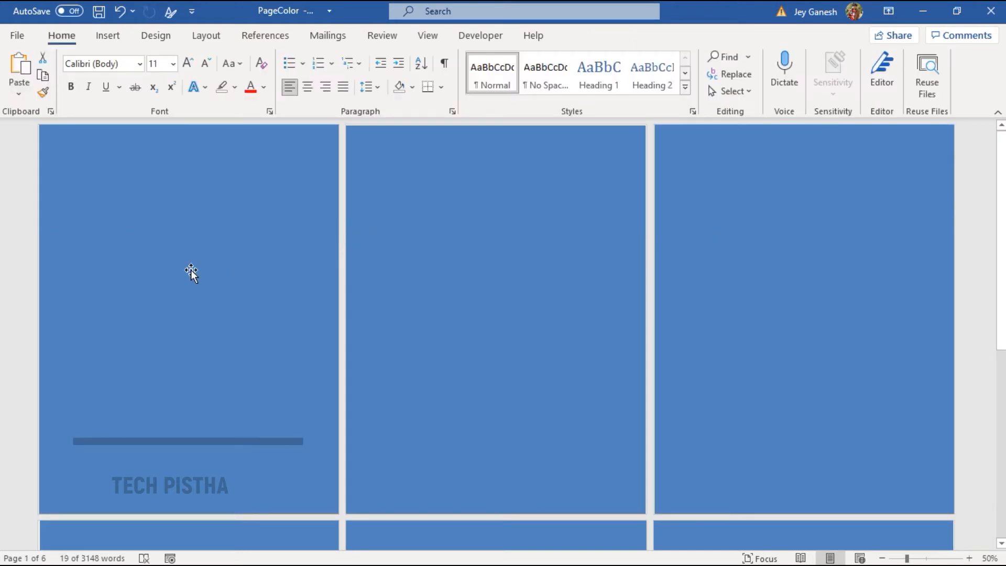
Step: Fill the six rectangles pale green, light blue, peach, pale blue, lavender and light purple via Shape Fill
click(188, 441)
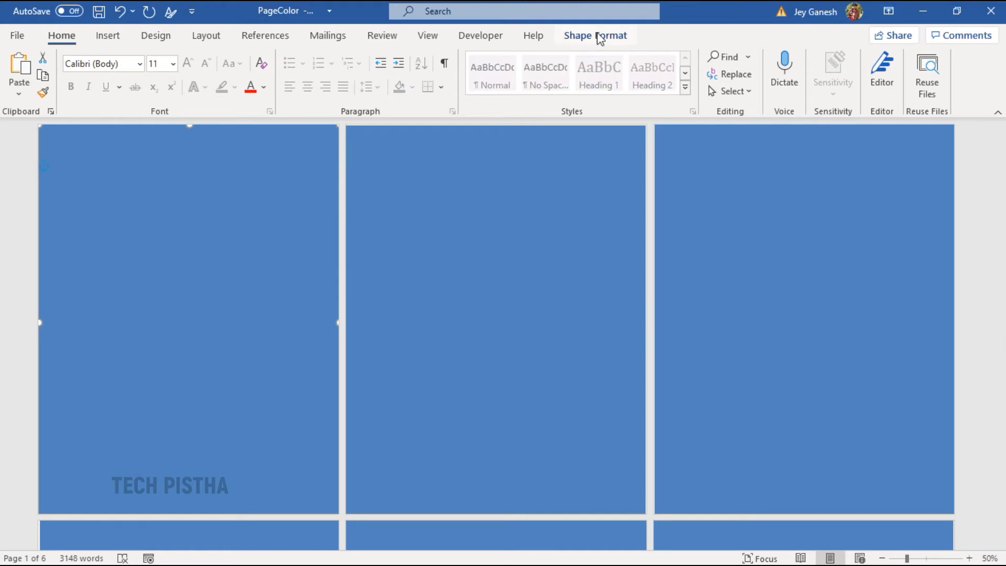
click(594, 36)
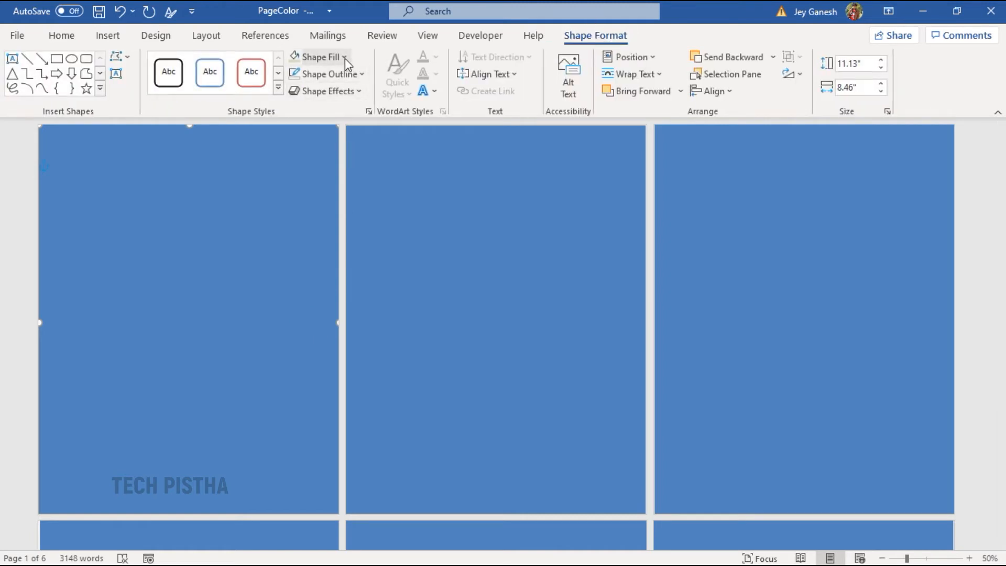
click(317, 56)
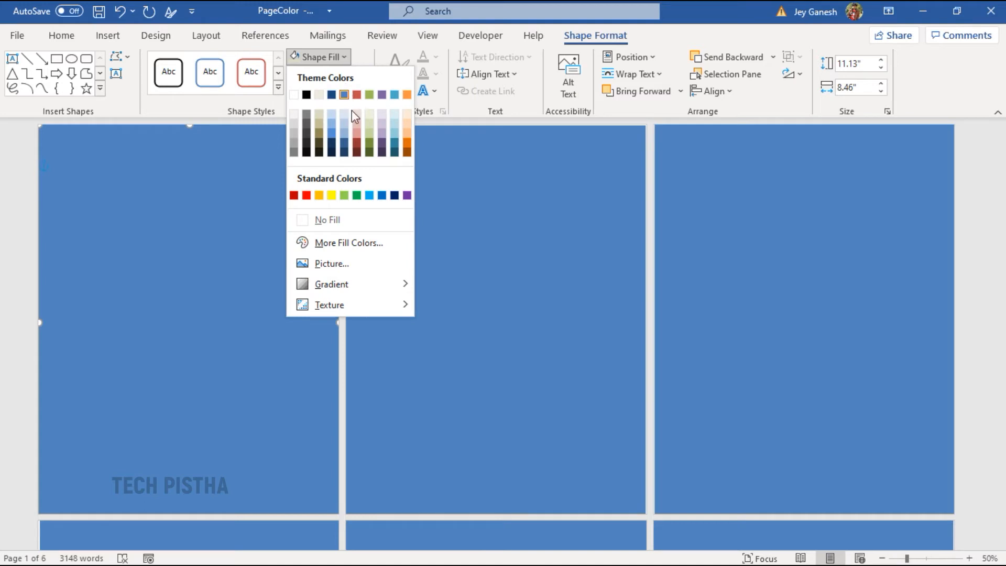
click(368, 116)
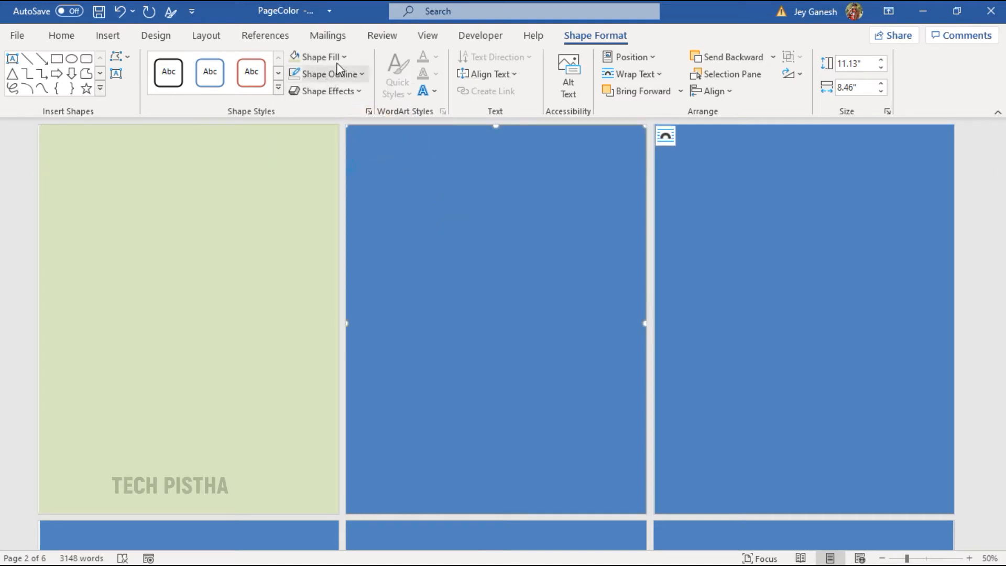
click(319, 57)
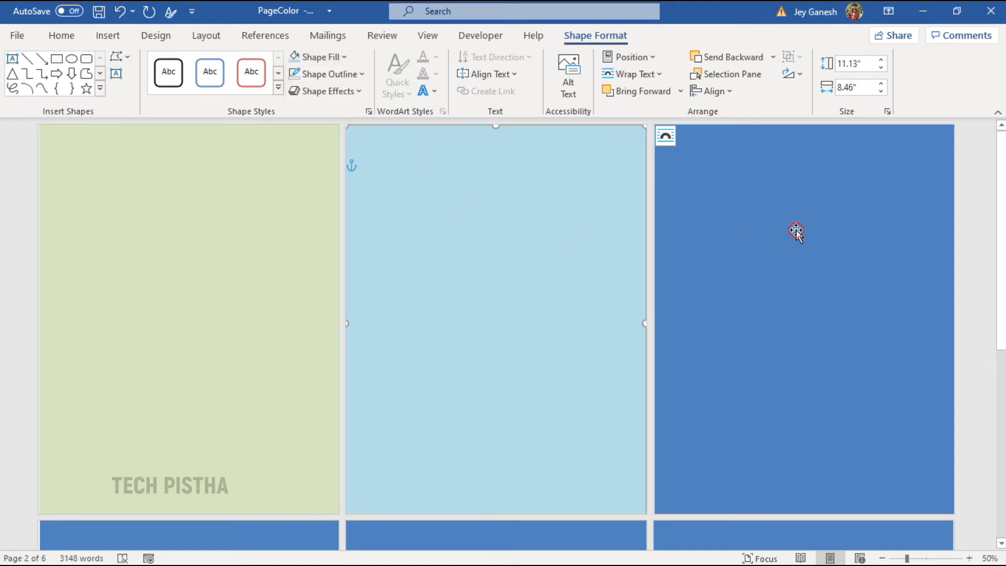
click(318, 57)
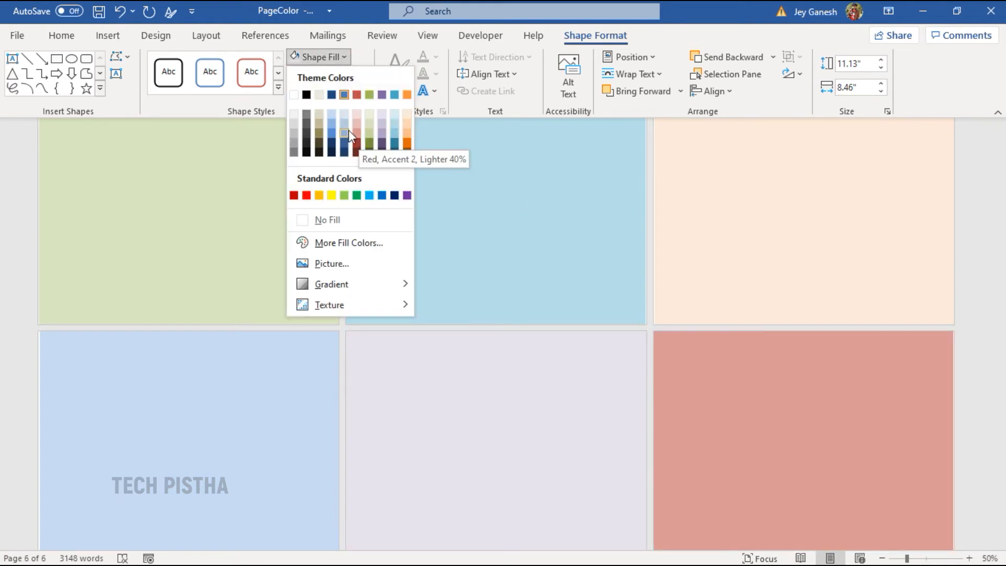
click(343, 133)
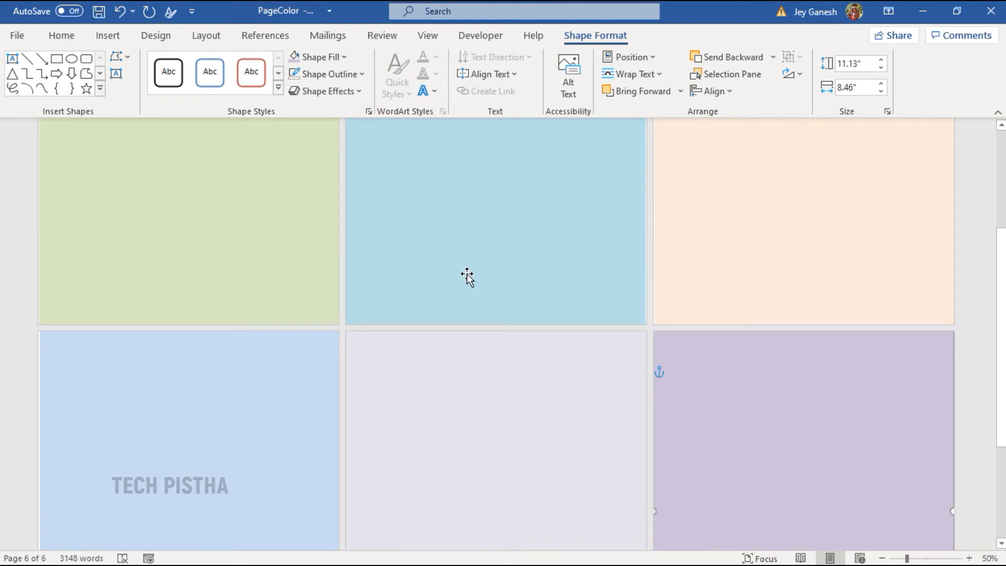
mouse_move(279, 226)
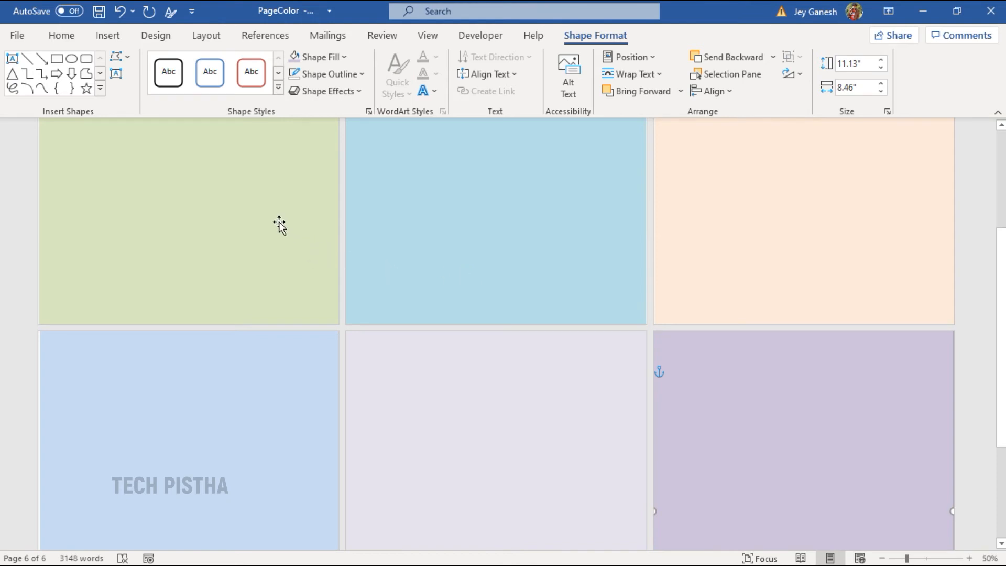
Step: Set all the coloured rectangles to Wrap Text > Behind Text so the paragraphs show over them
click(476, 383)
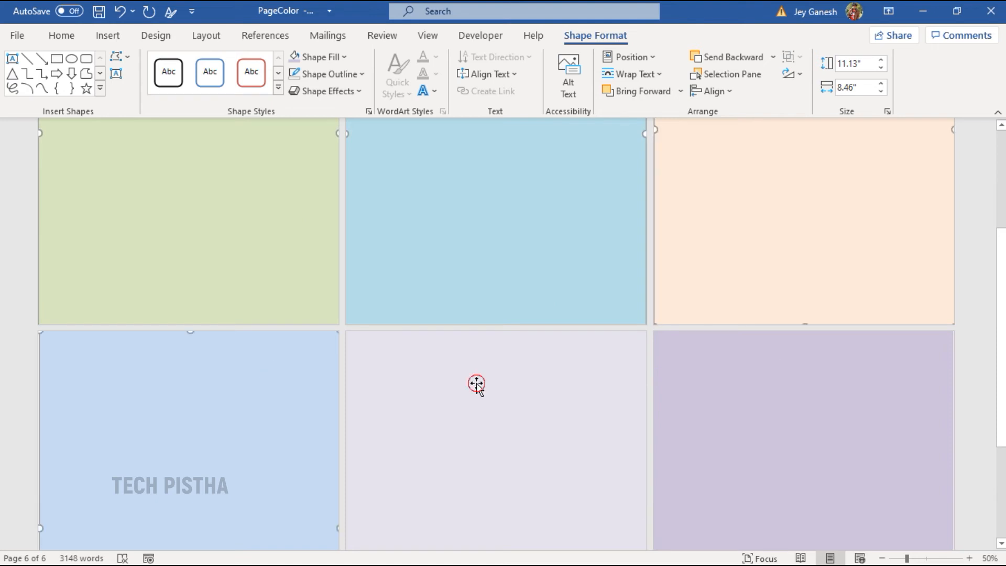
right_click(477, 383)
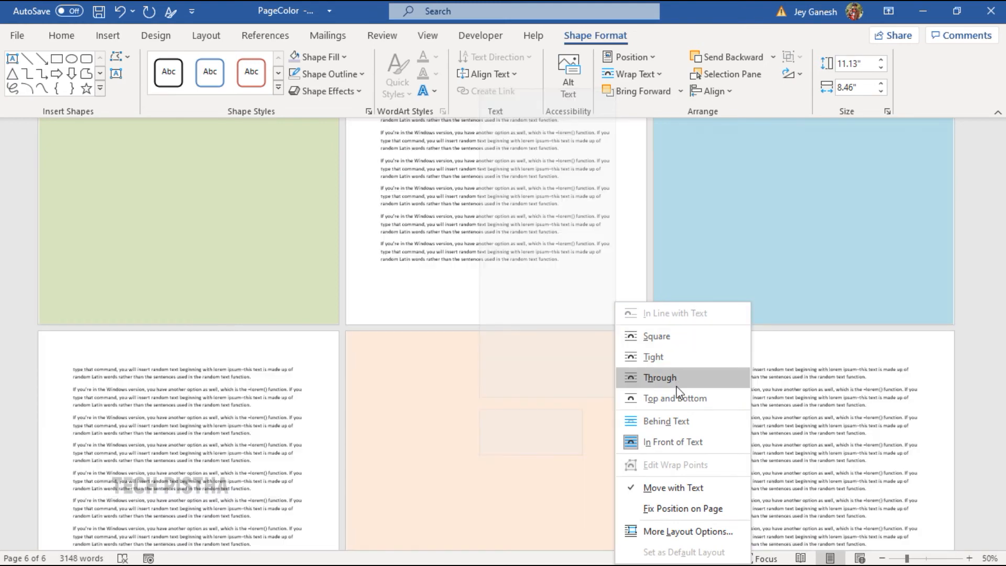
click(659, 377)
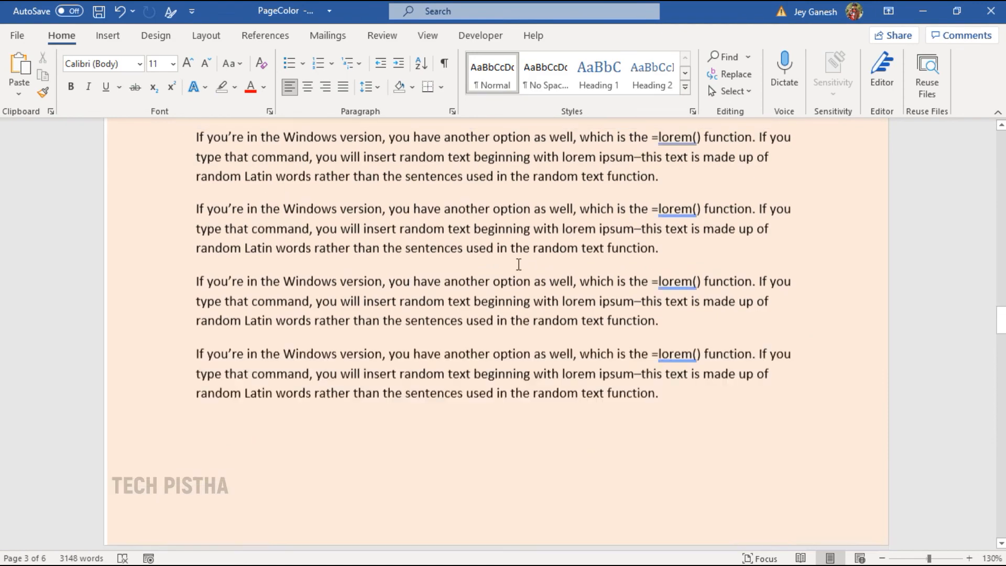
scroll(down, 3)
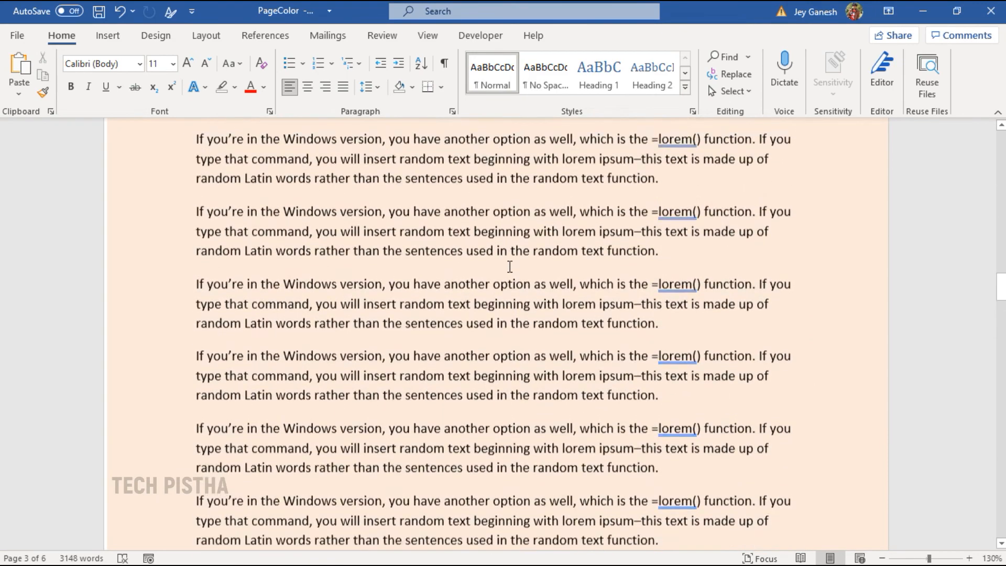
scroll(up, 3)
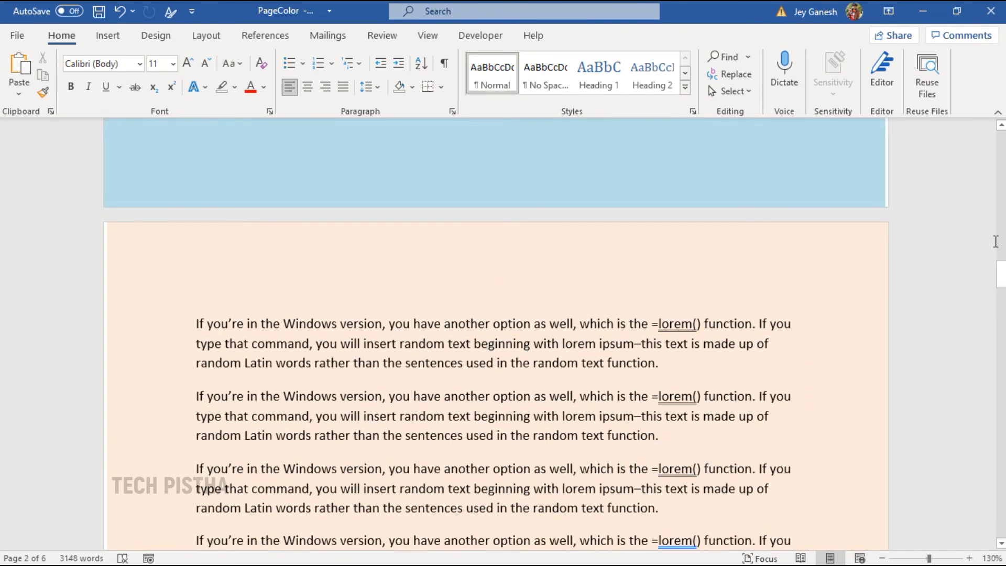